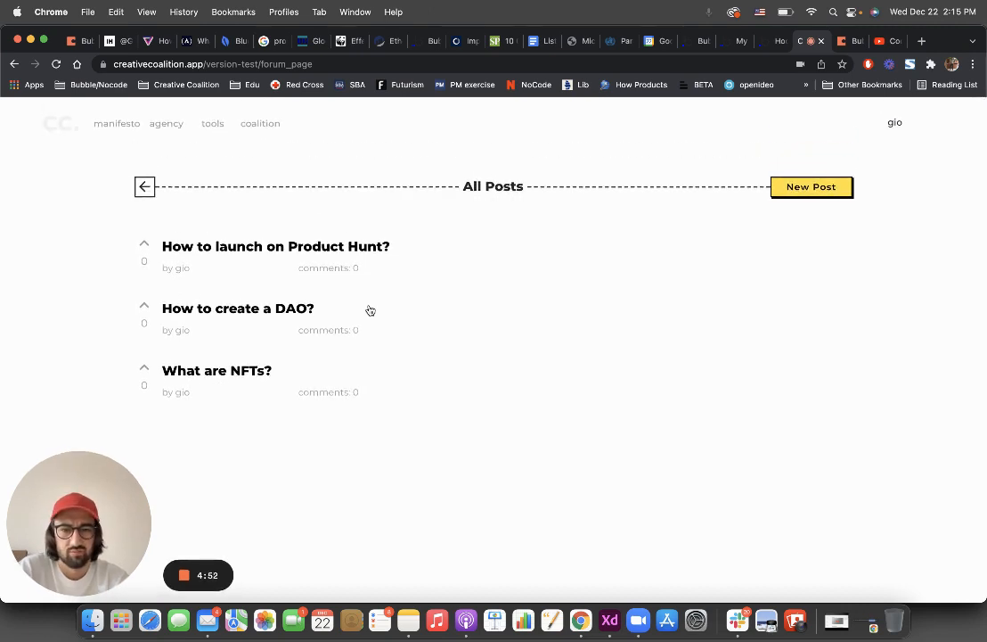
mouse_move(357, 249)
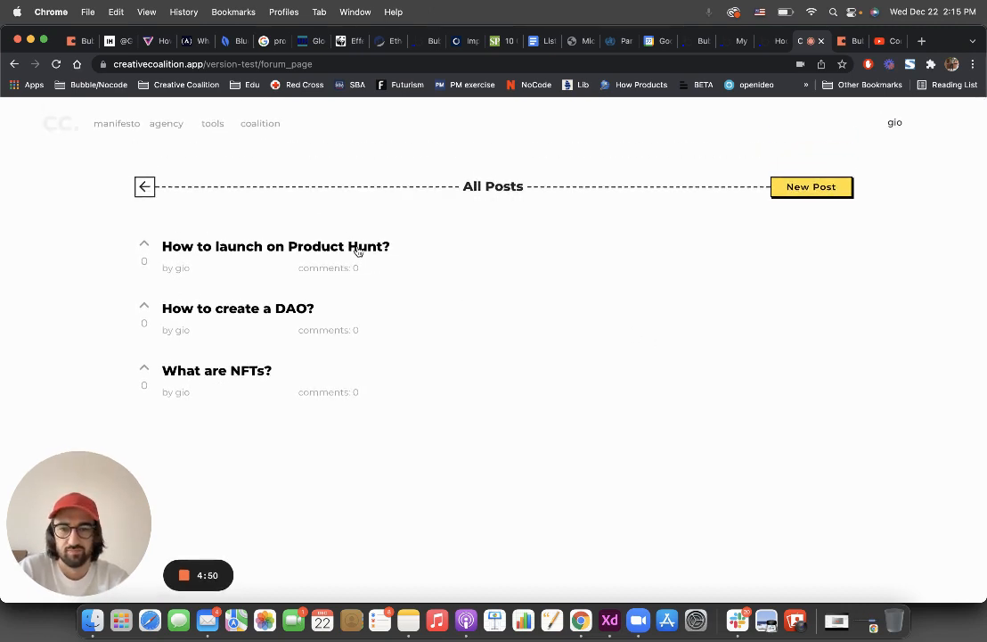
mouse_move(360, 257)
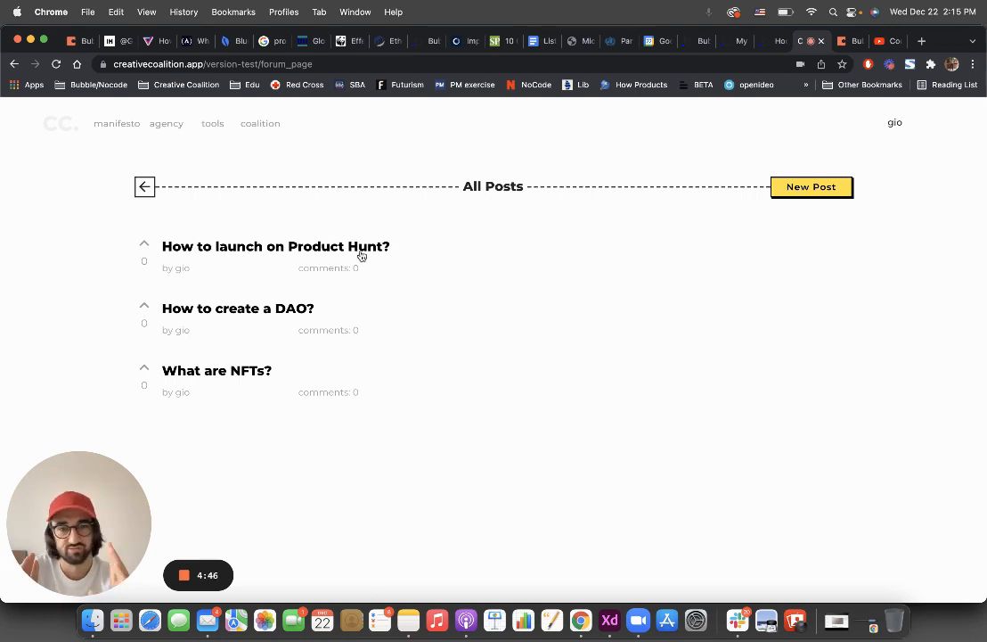
mouse_move(559, 307)
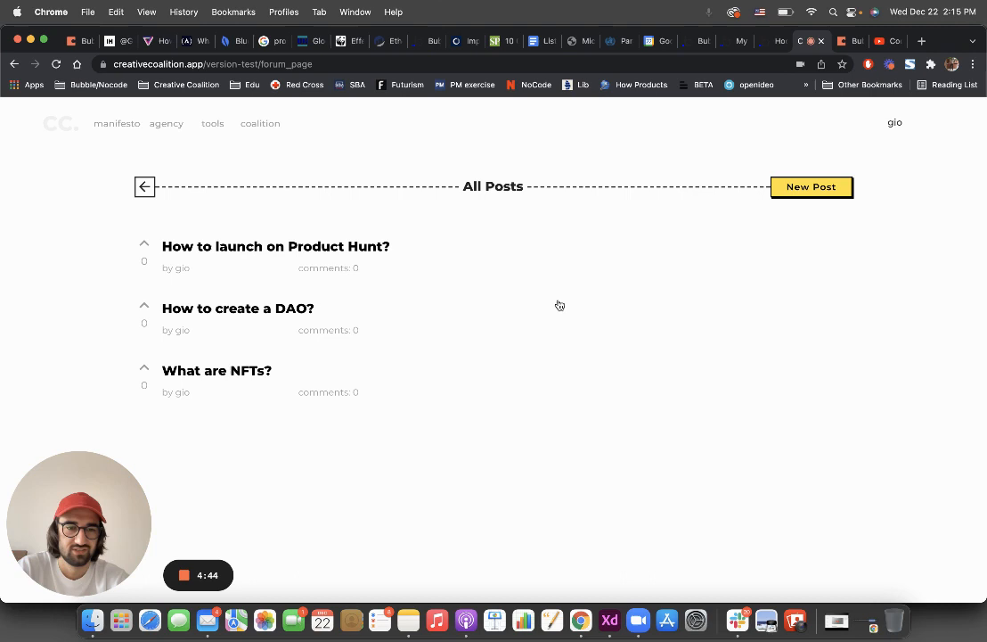
Create a new post with the title 'Need feedback for my product before launch'.
left_click(811, 187)
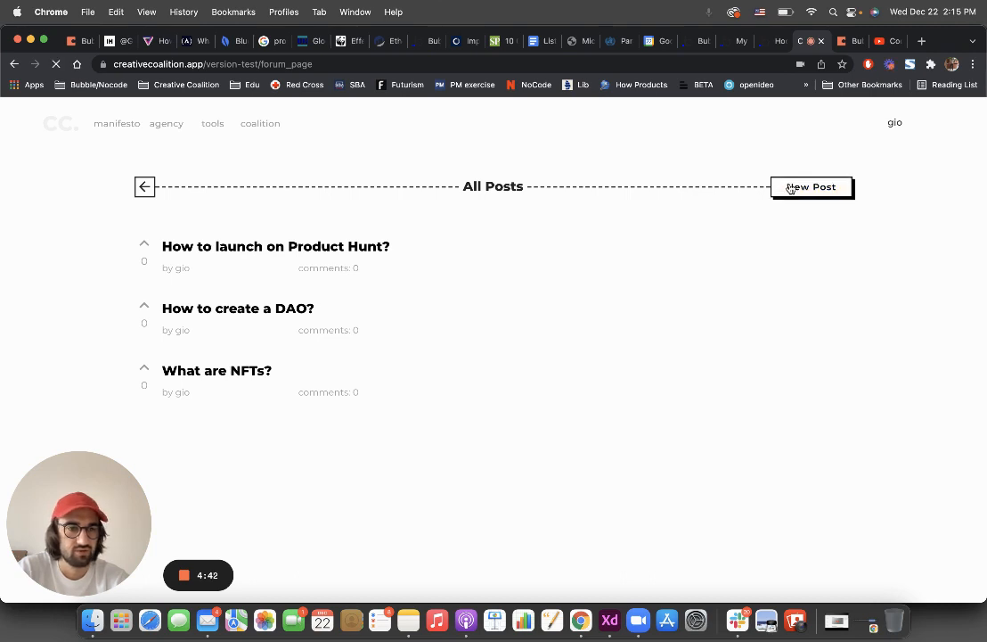
left_click(811, 187)
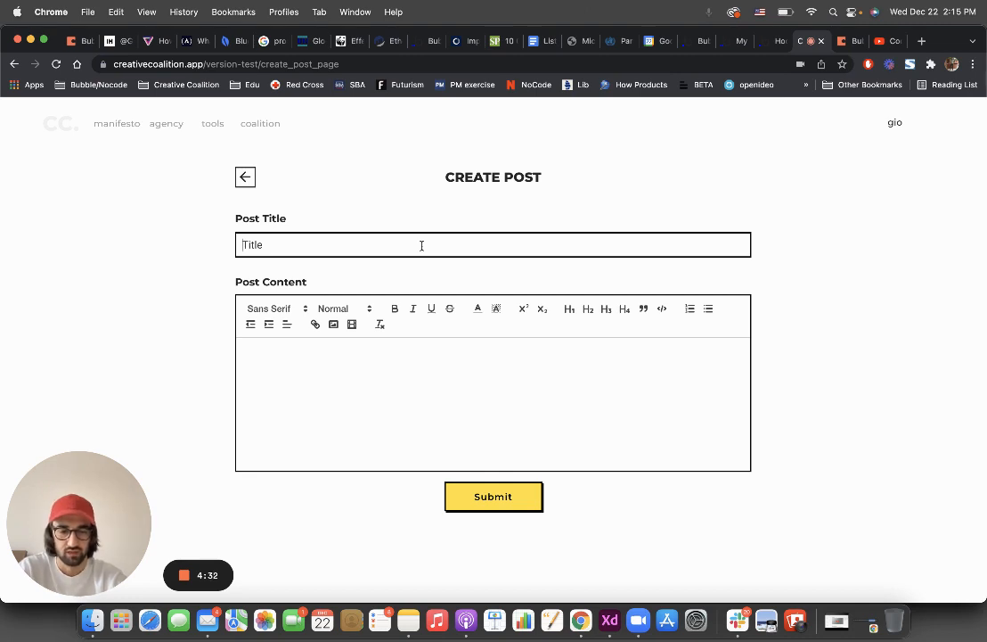
type("Need fe")
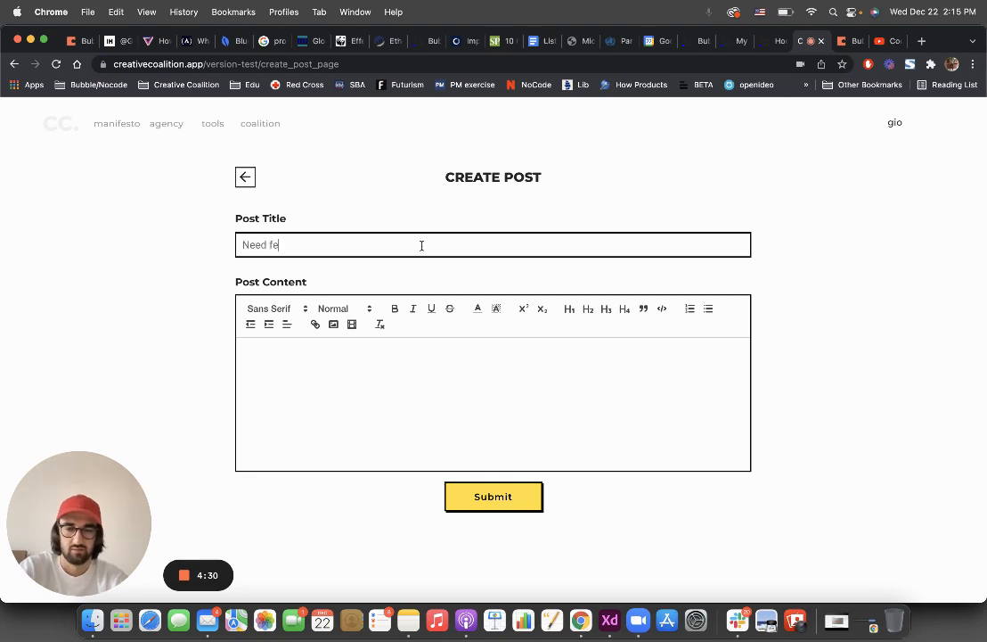
type("edback fro")
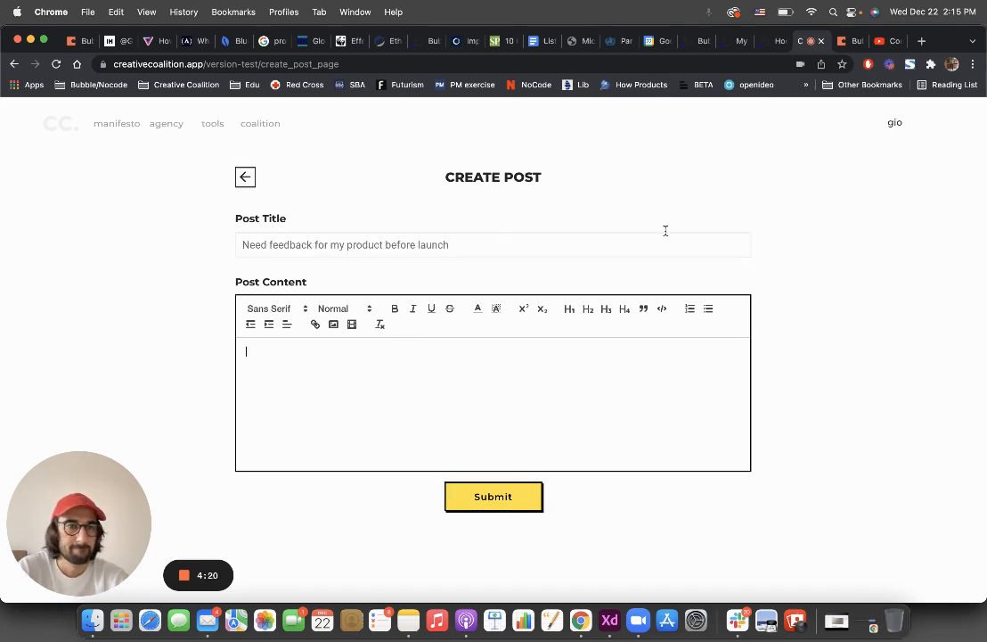
left_click(688, 41)
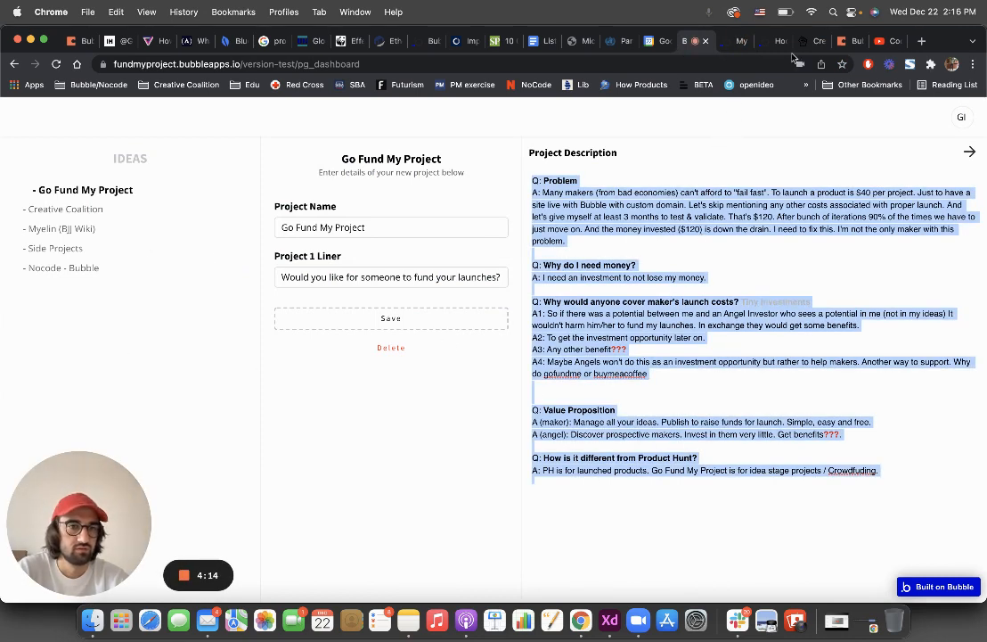
Paste the copied project description into Post Content and submit the post.
left_click(799, 41)
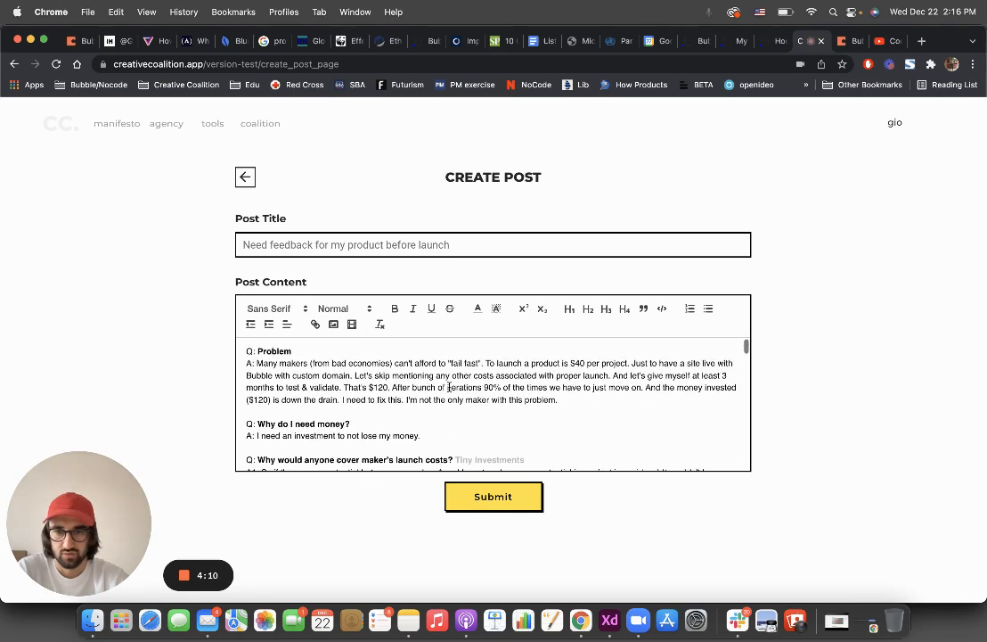
left_click(493, 495)
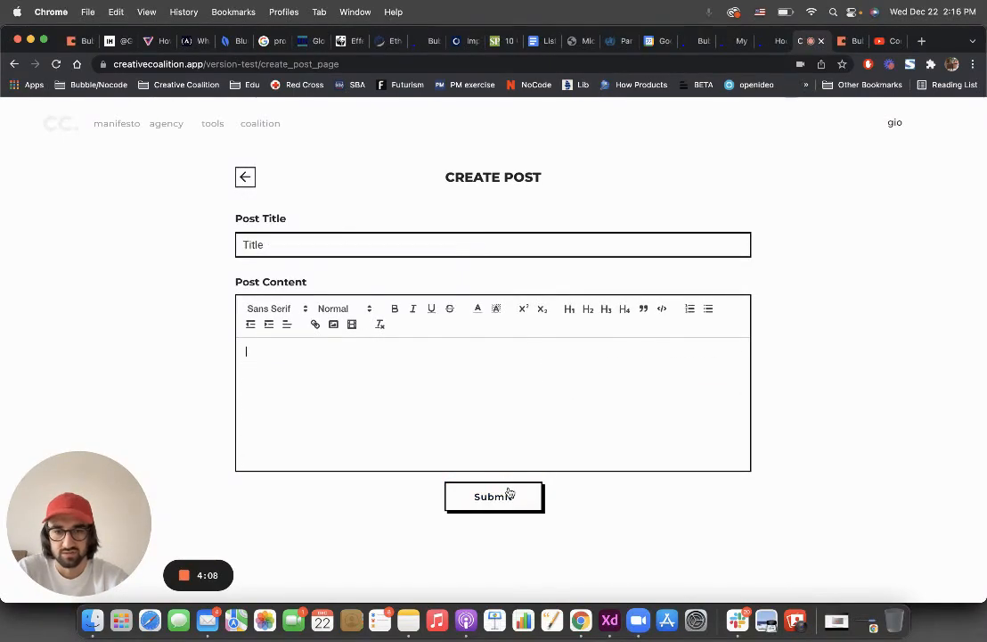
Upvote the new 'Need feedback' post on the forum and open its full page.
left_click(493, 495)
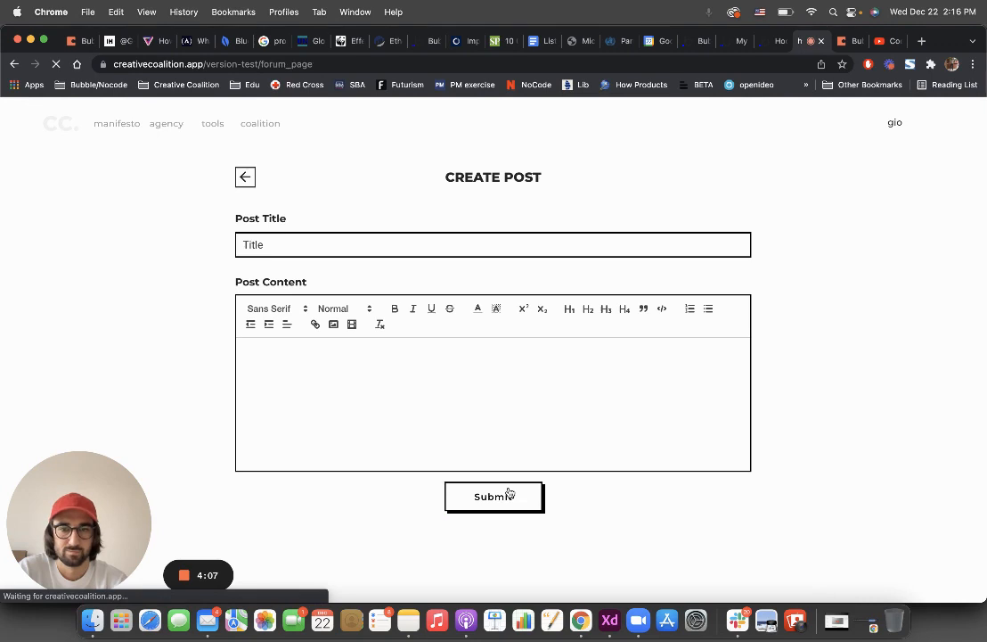
left_click(246, 176)
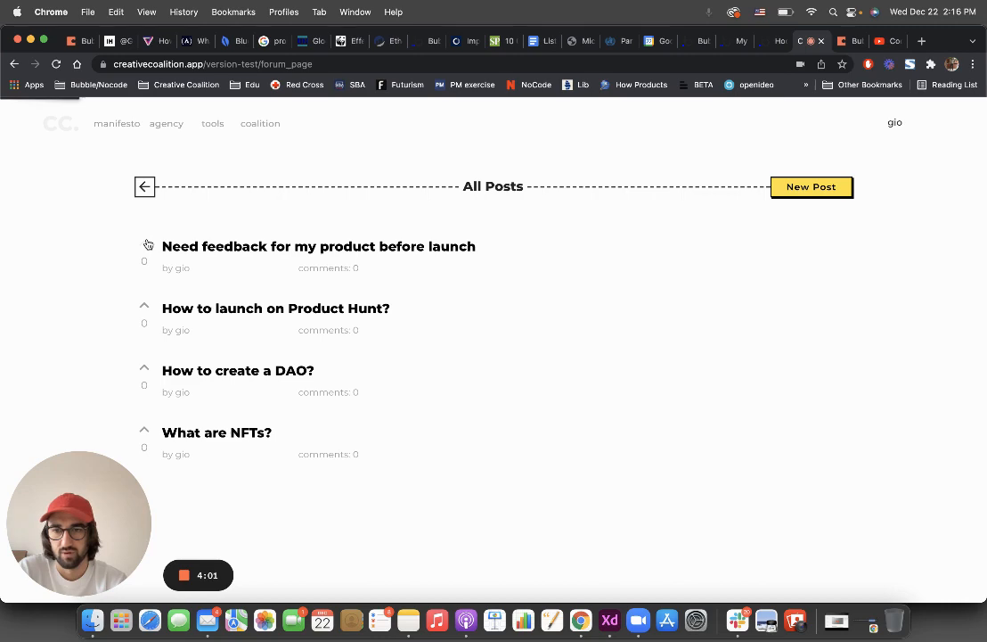
left_click(143, 244)
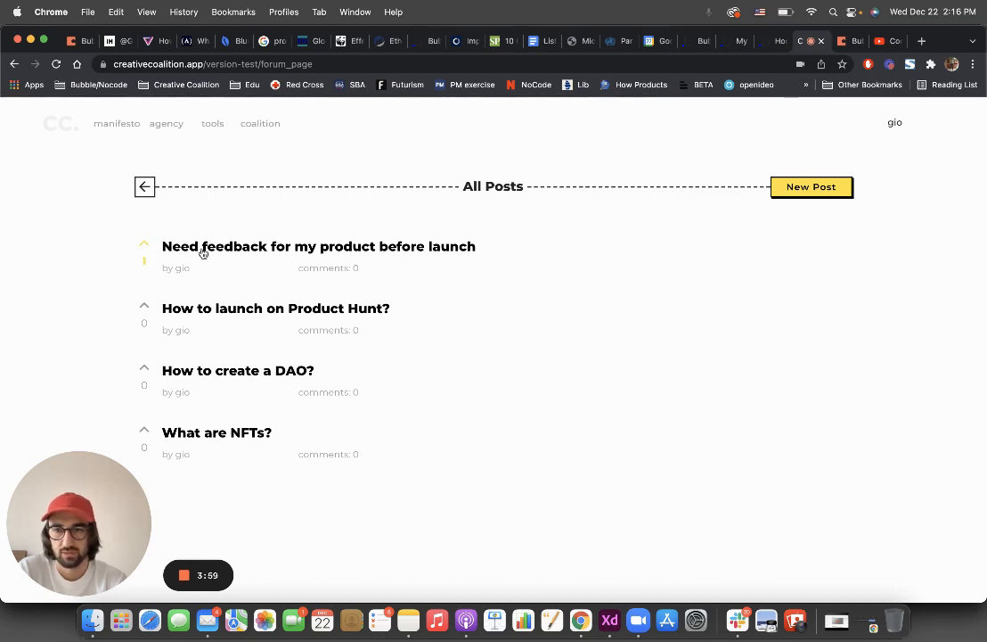
left_click(319, 246)
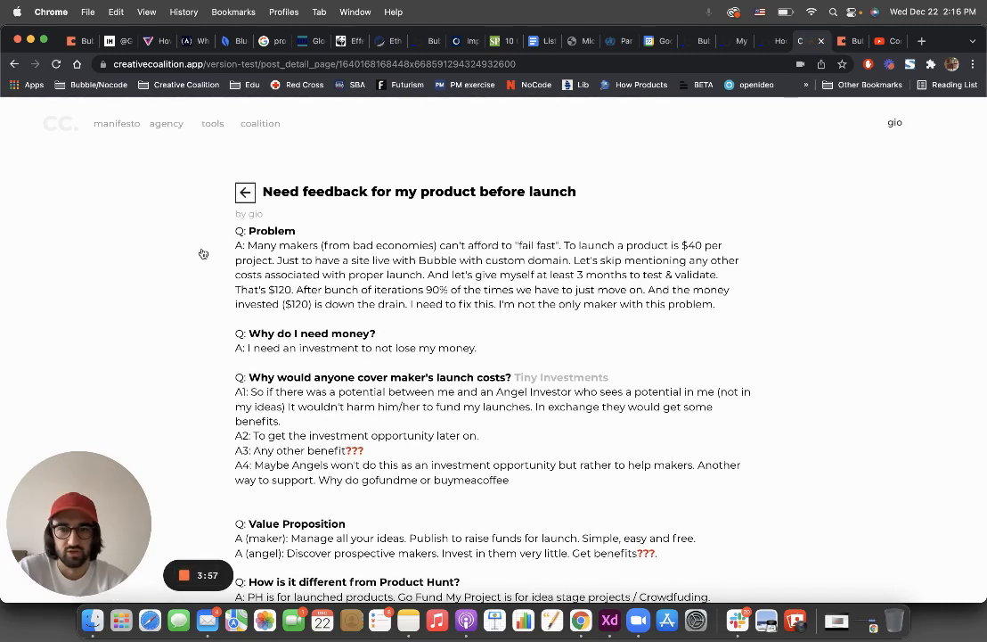
Submit the comment 'Wow this is incredible, can't wait to sign up.' on the post.
scroll("down", 3)
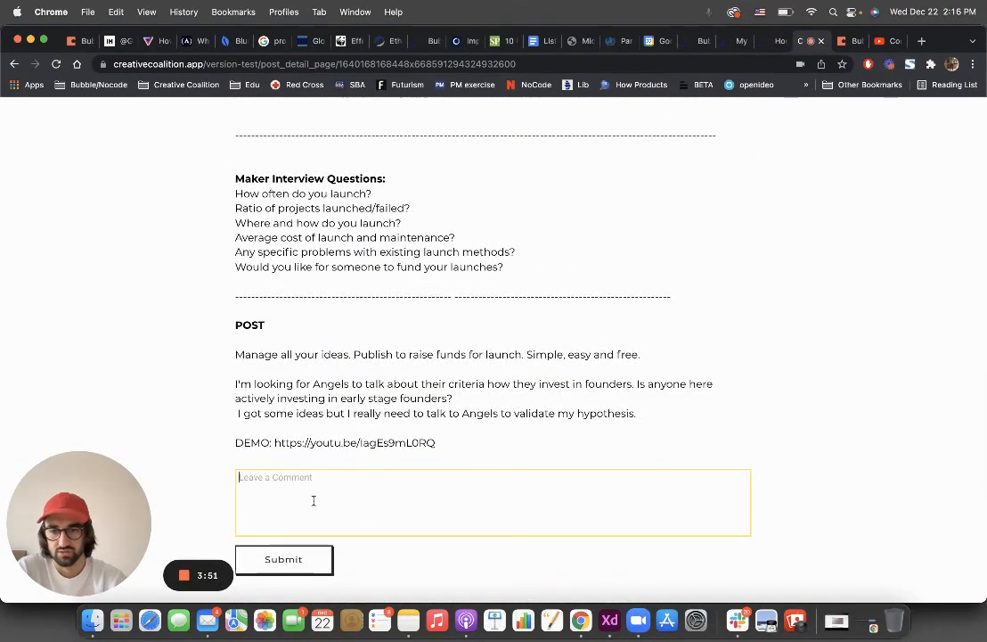
type("Wow t")
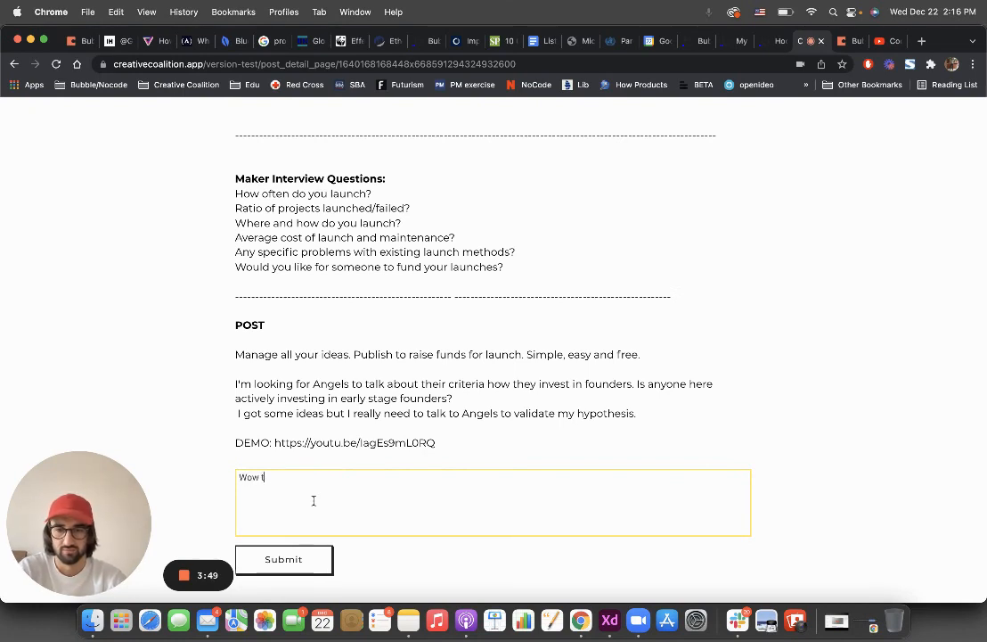
type("his is incre")
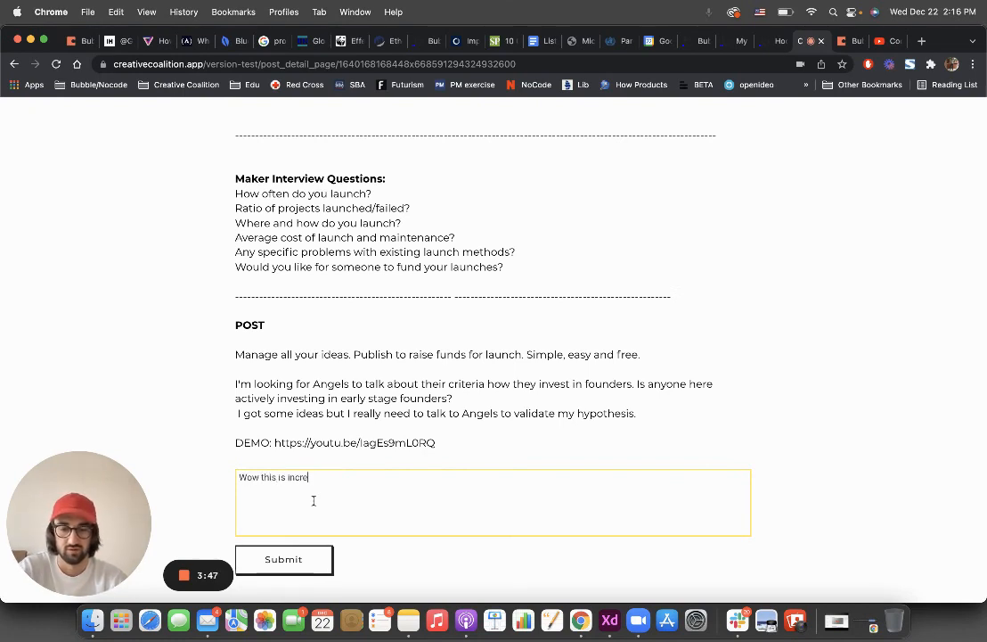
type("dible, can't wai")
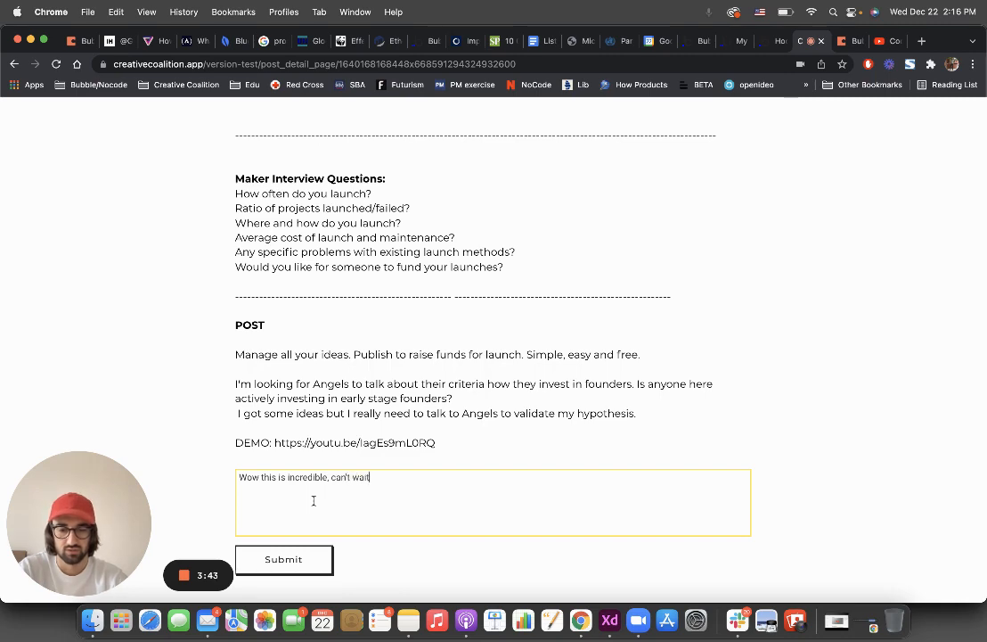
type("to sign up.")
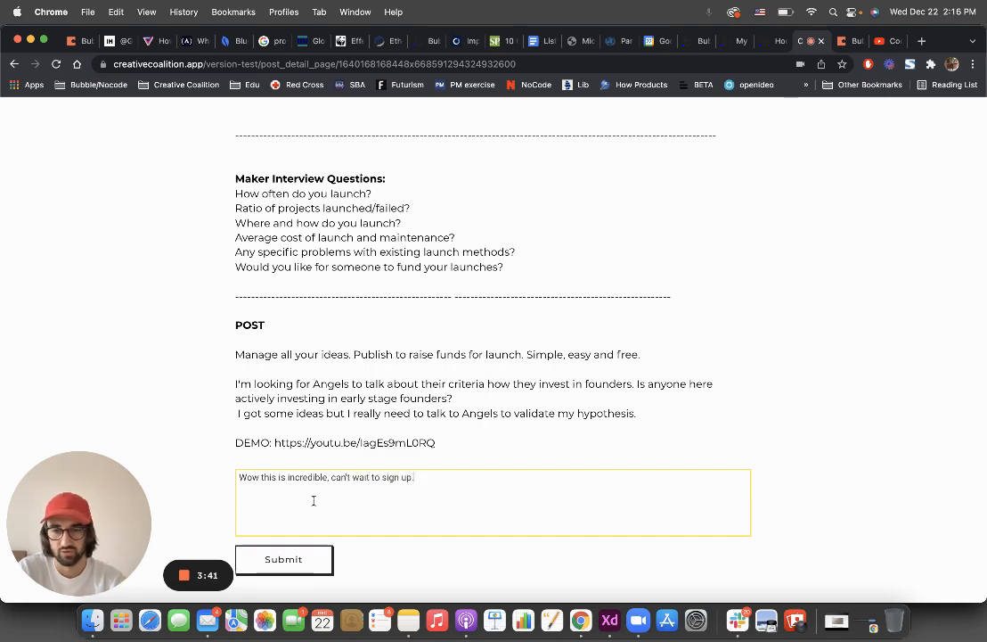
scroll("down", 3)
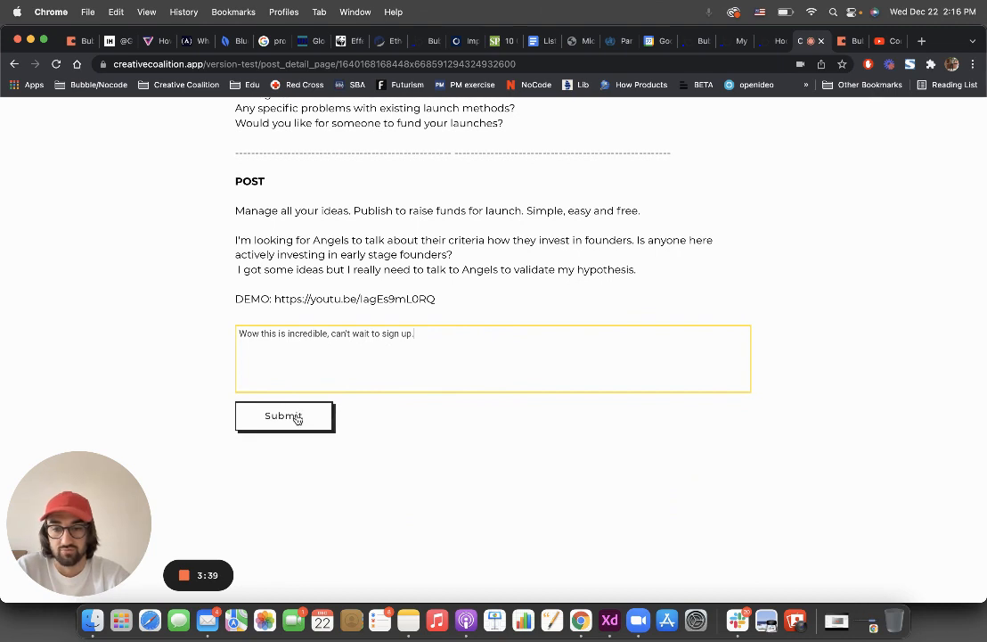
left_click(285, 418)
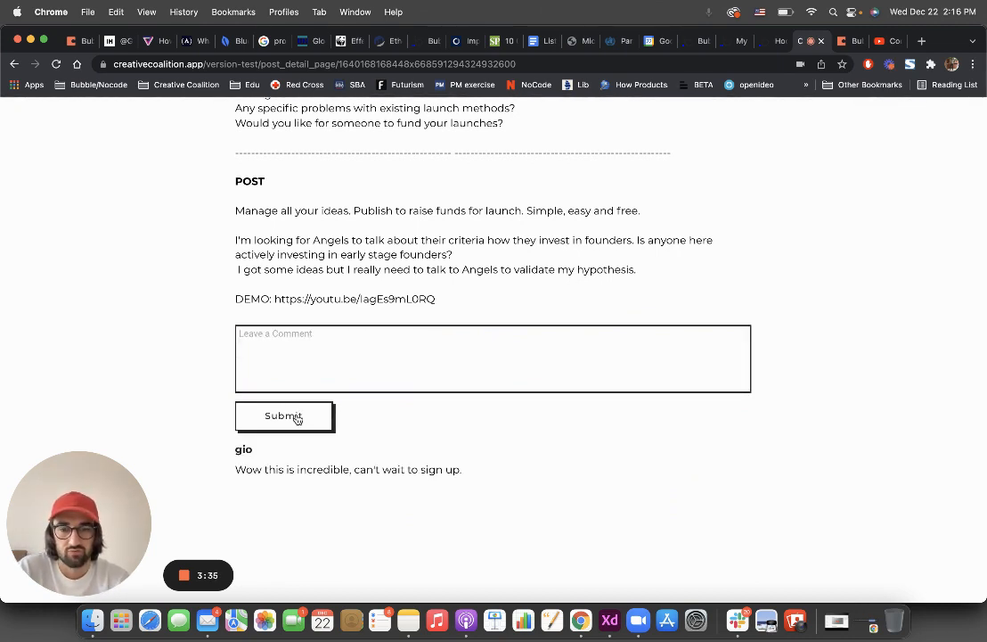
mouse_move(341, 492)
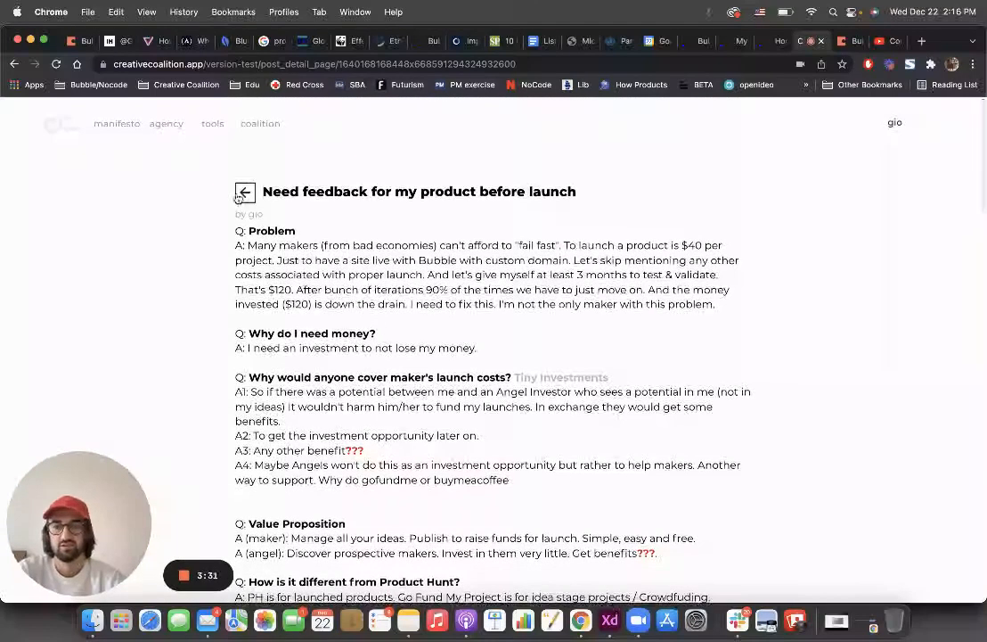
Go back to All Posts and remove the upvote from the feedback post.
left_click(244, 193)
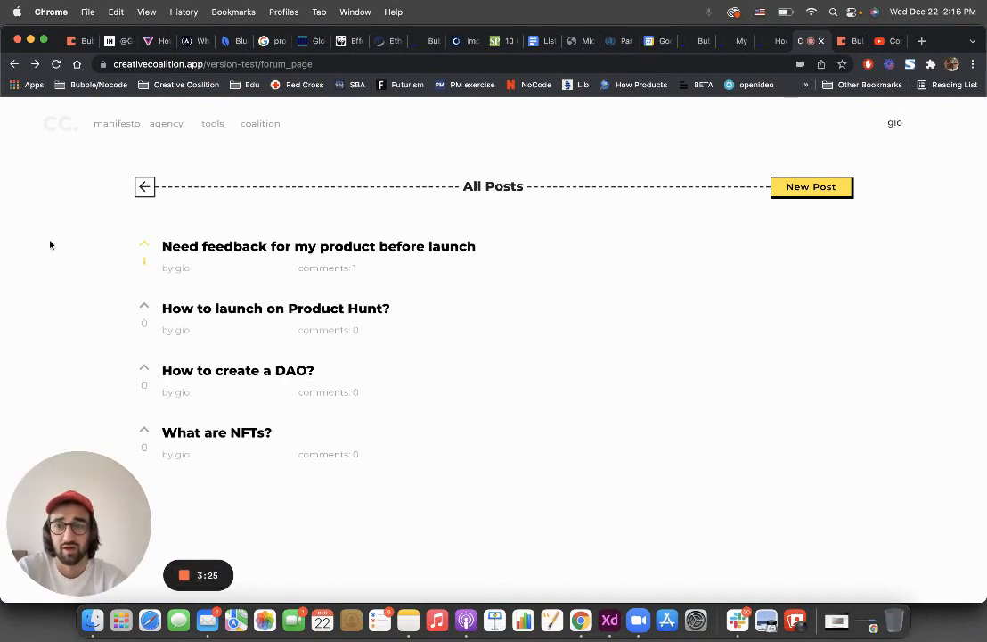
mouse_move(60, 225)
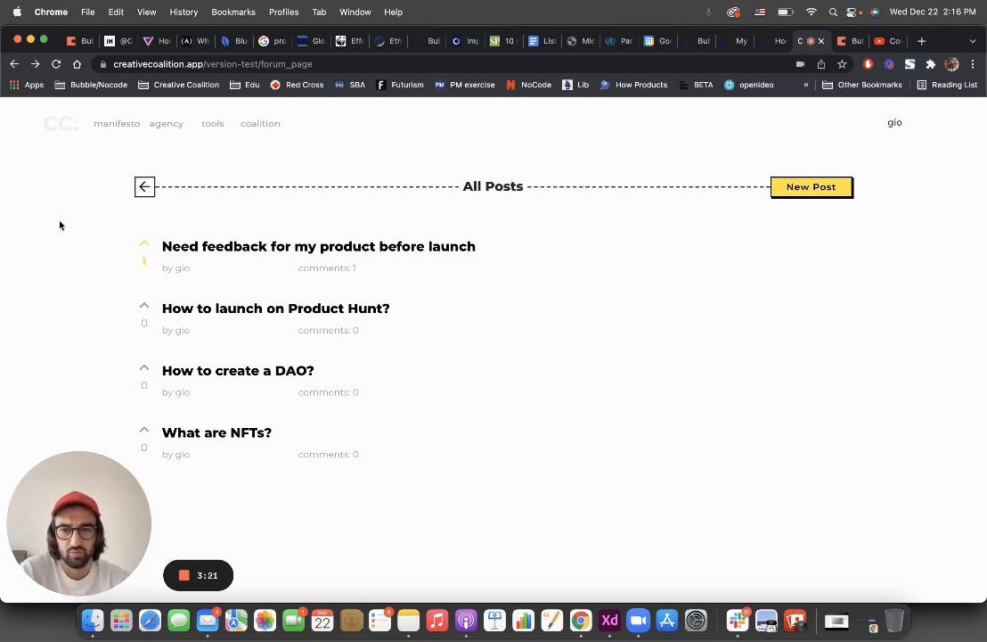
mouse_move(162, 267)
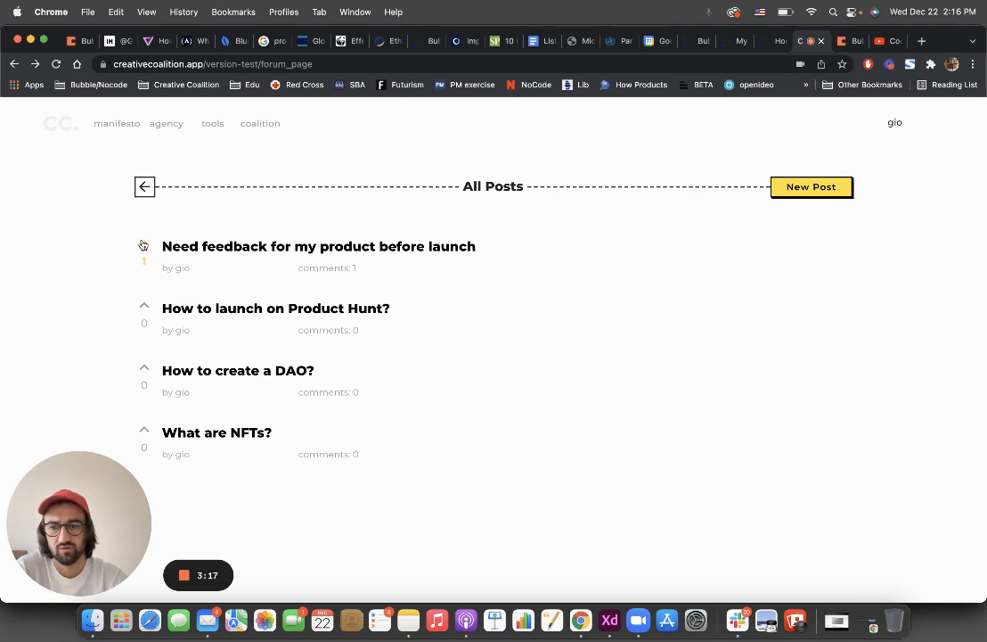
left_click(143, 246)
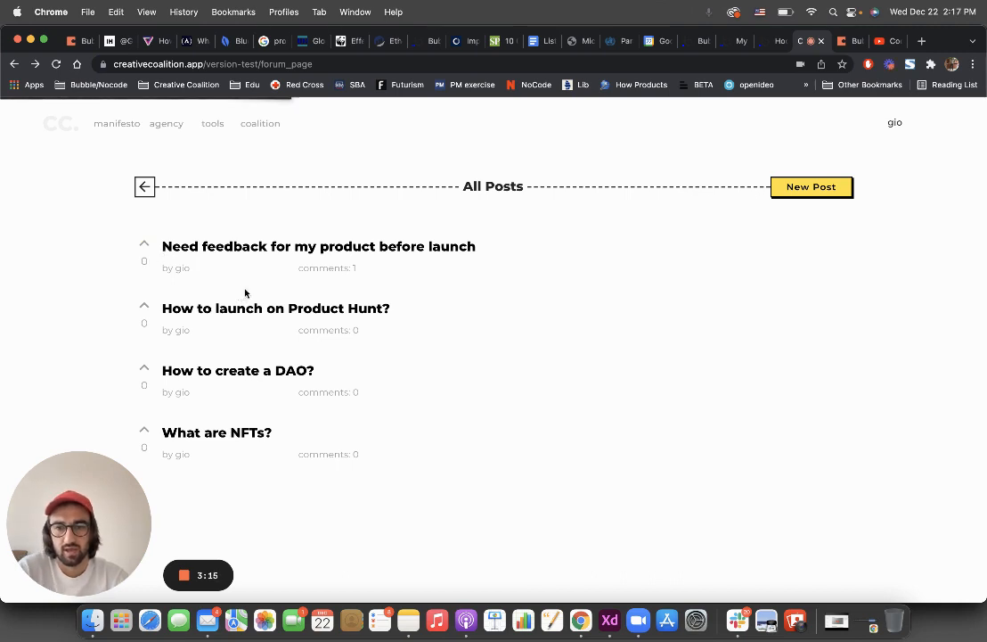